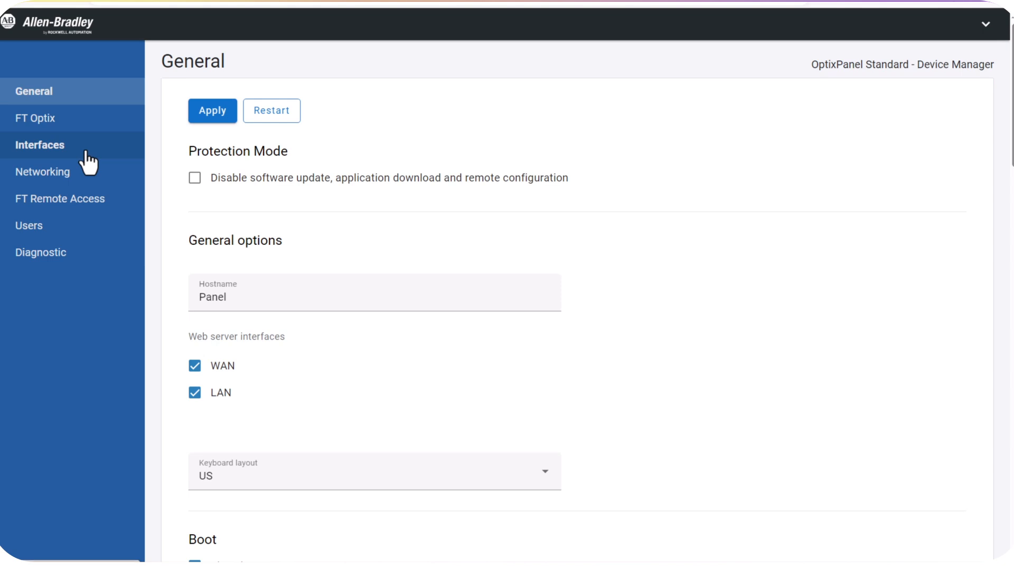
Step: Review the Eth2 WAN and Eth1 LAN IP address settings under Interfaces
{"action": "left_click", "coordinate": [33, 144]}
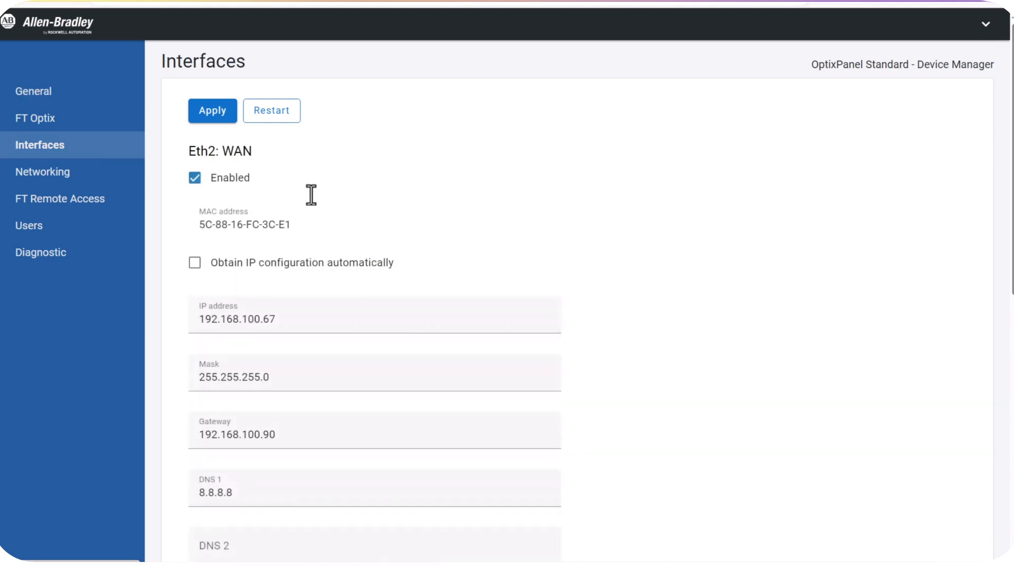
{"action": "scroll", "scroll_direction": "down", "scroll_amount": 3}
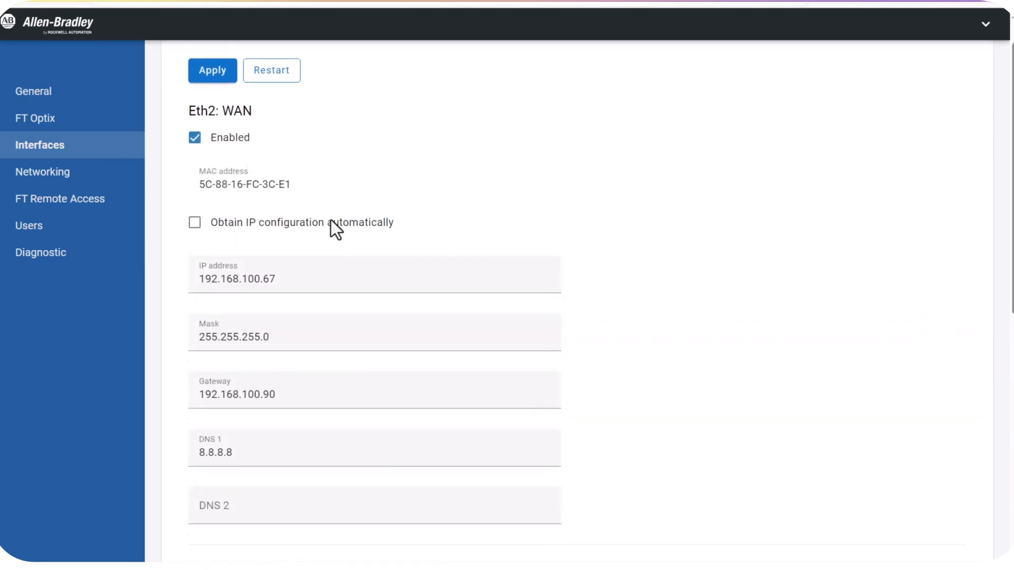
{"action": "scroll", "scroll_direction": "down", "scroll_amount": 3}
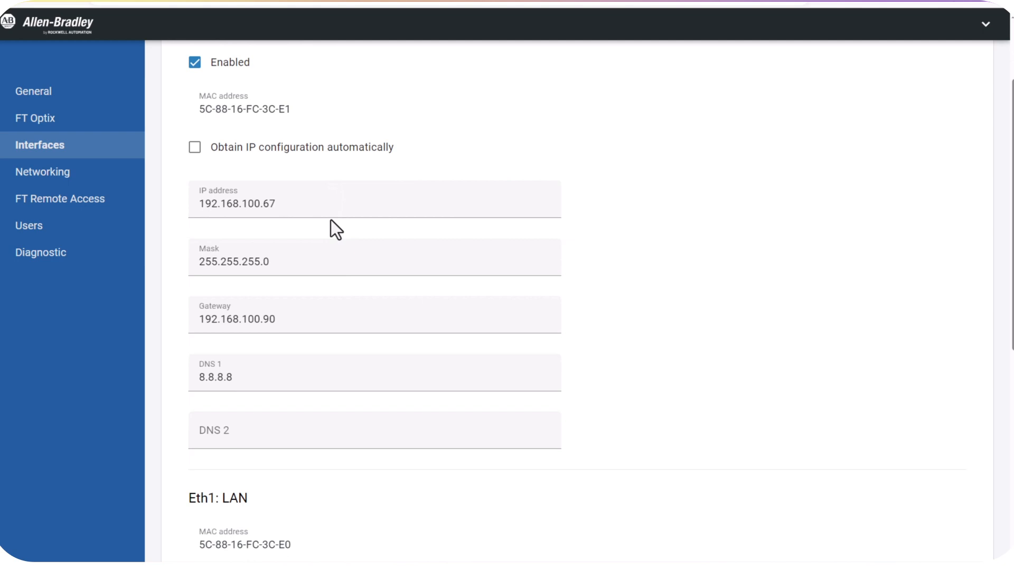
{"action": "scroll", "scroll_direction": "down", "scroll_amount": 3}
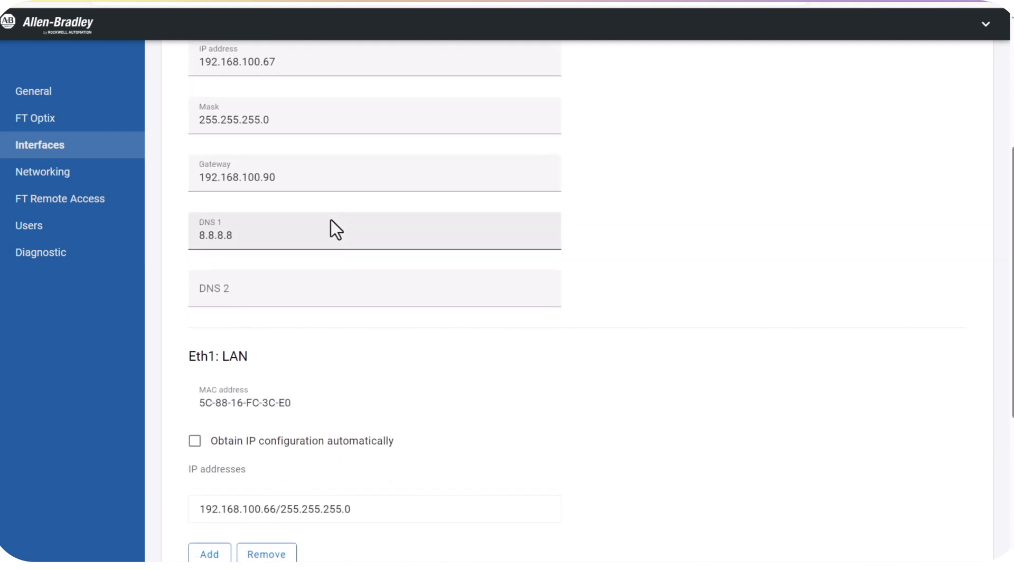
{"action": "scroll", "scroll_direction": "down", "scroll_amount": 3}
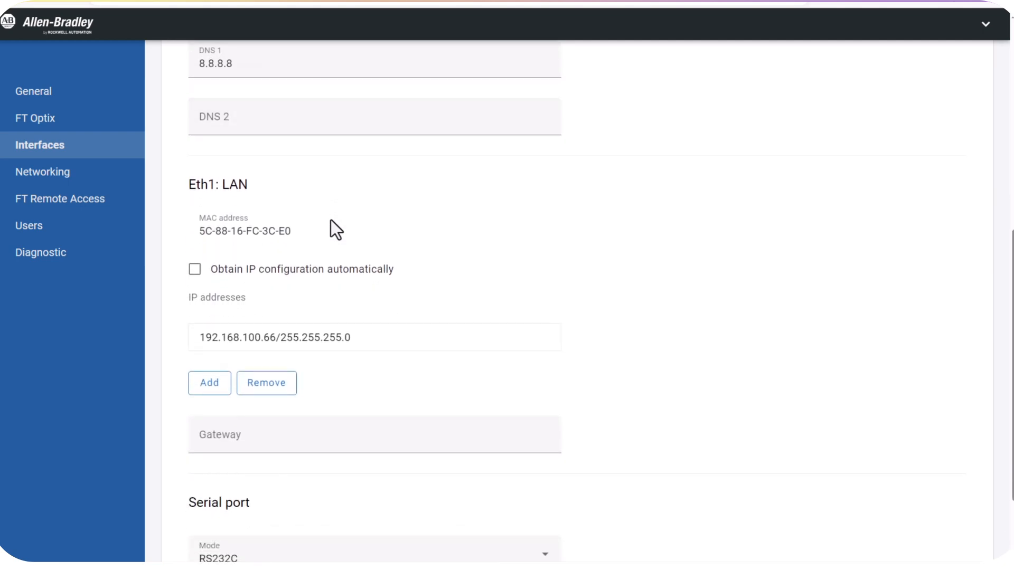
{"action": "scroll", "scroll_direction": "down", "scroll_amount": 3}
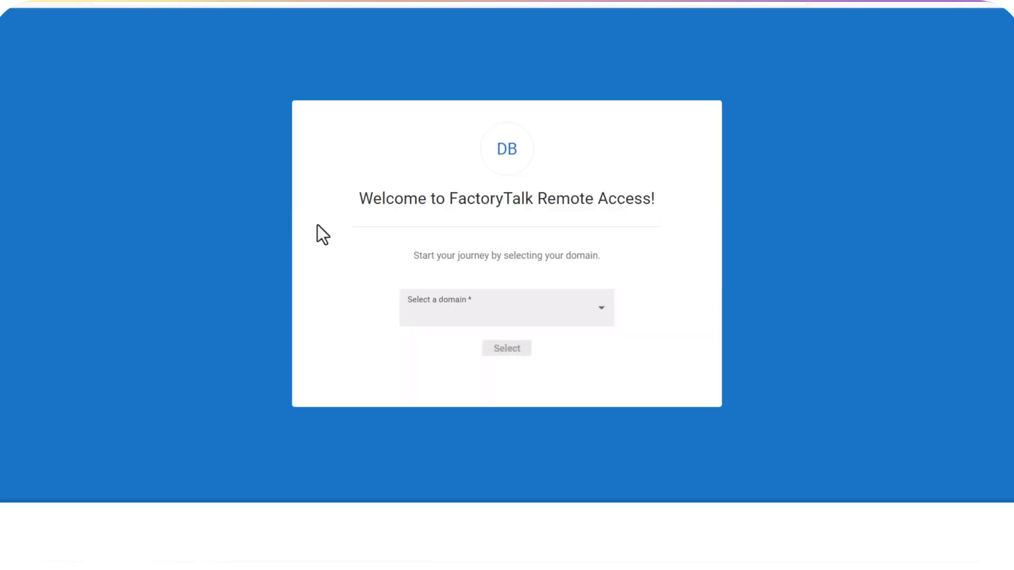
Step: Select the McNaughton-McKay GA domain and load its Domain View
{"action": "left_click", "coordinate": [506, 307]}
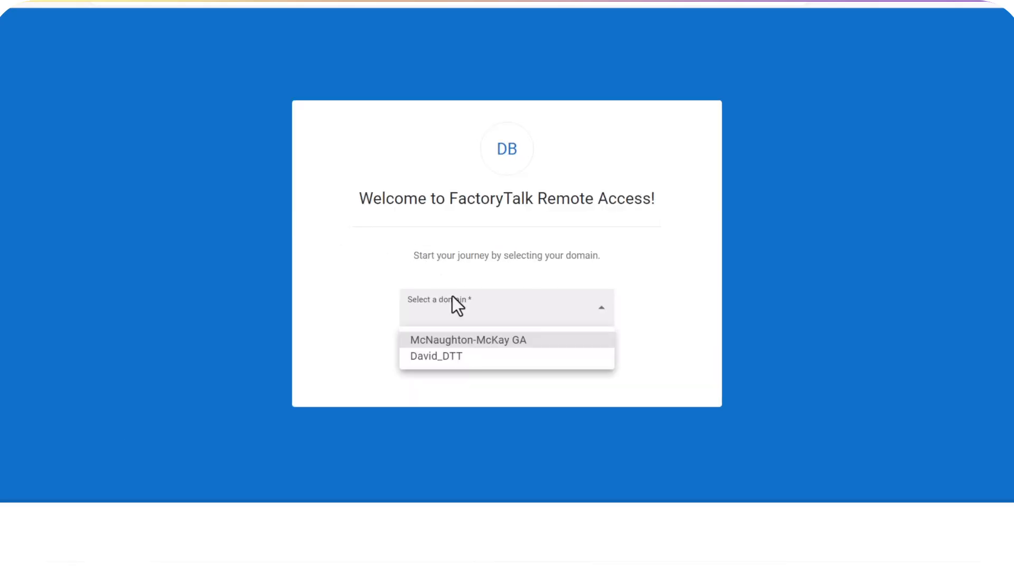
{"action": "mouse_move", "coordinate": [454, 348]}
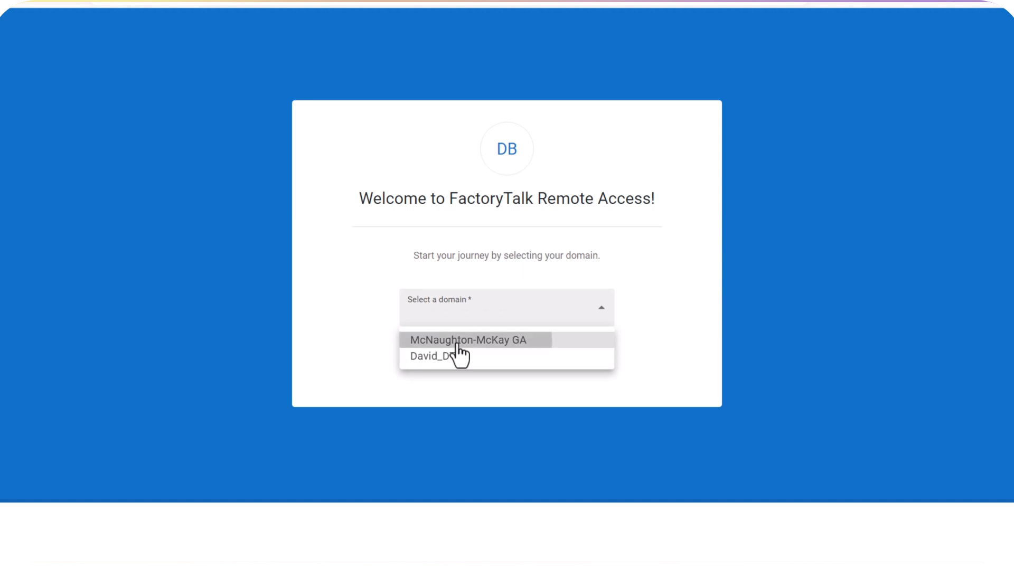
{"action": "left_click", "coordinate": [469, 340]}
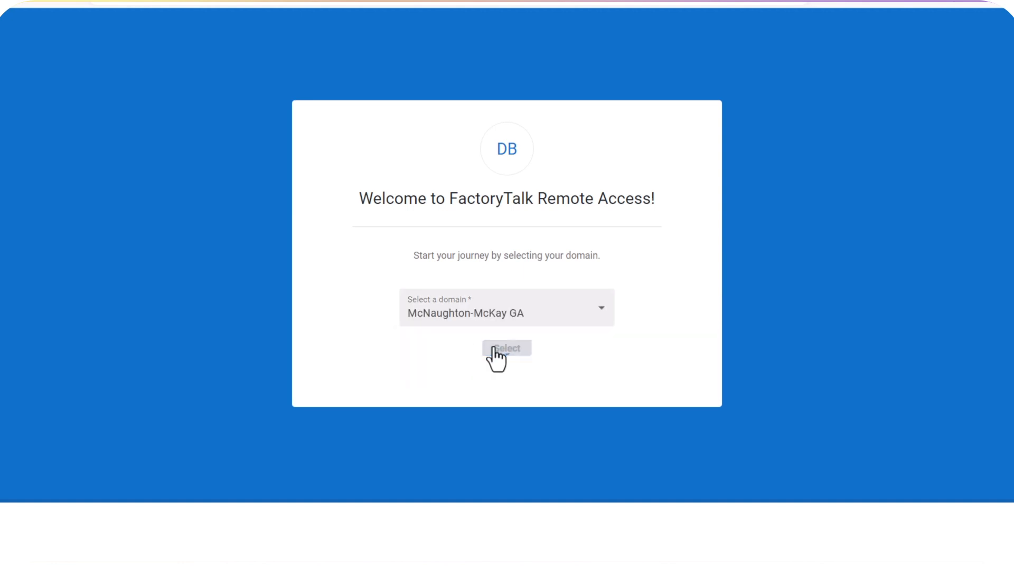
{"action": "left_click", "coordinate": [507, 349]}
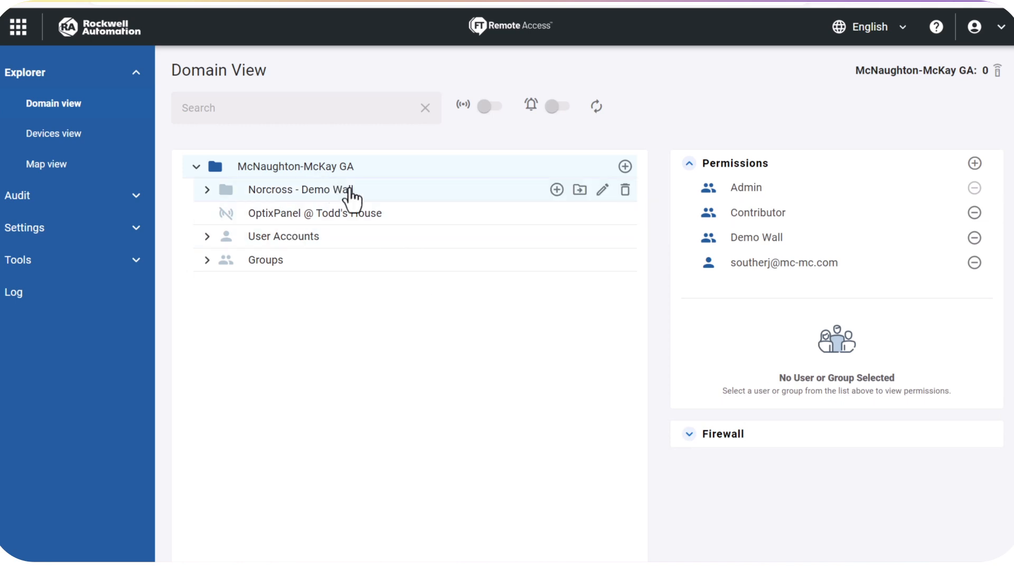
{"action": "mouse_move", "coordinate": [335, 201]}
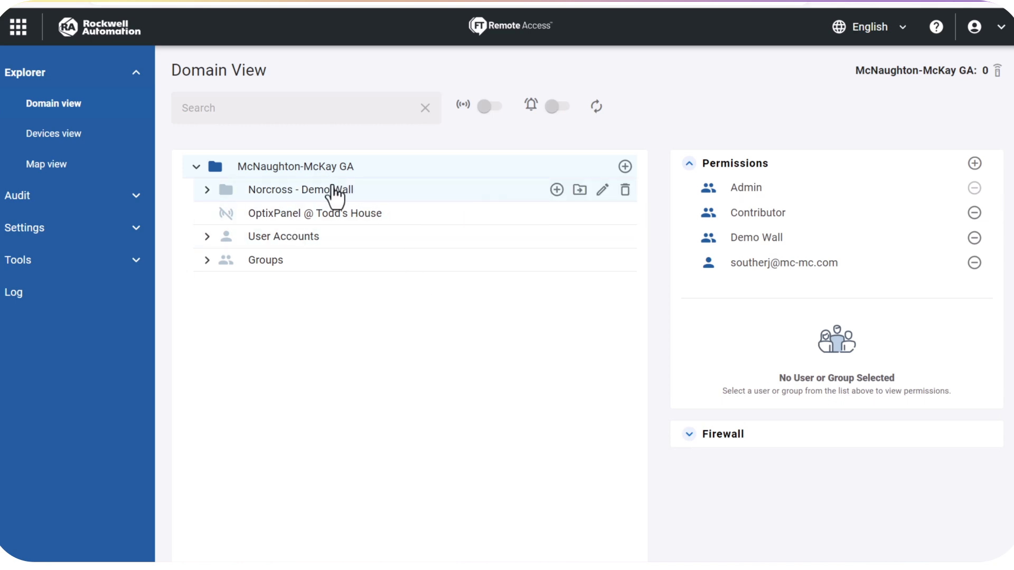
Step: Start adding a device remotely by ID to the Norcross - Demo Wall folder
{"action": "left_click", "coordinate": [207, 190]}
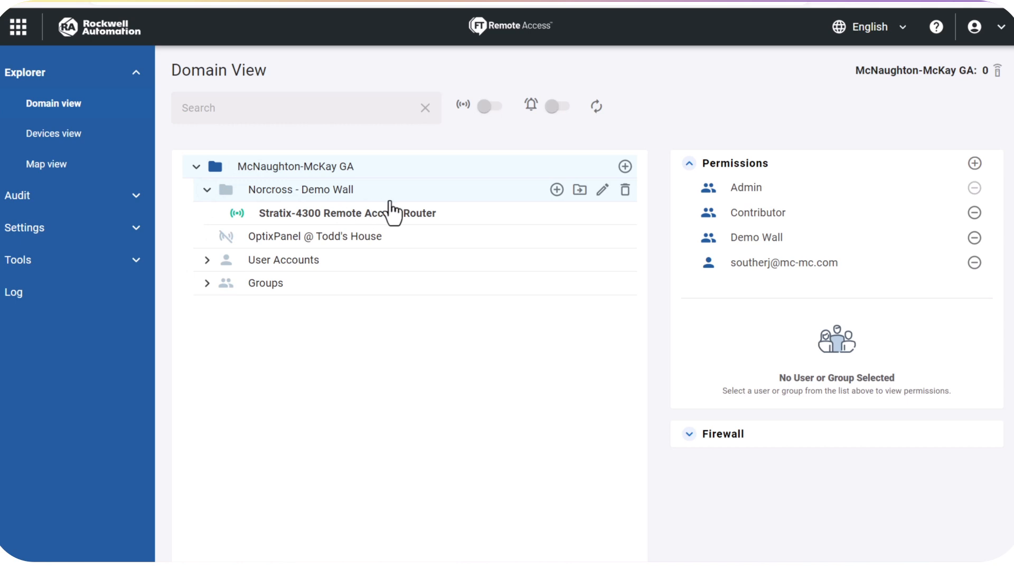
{"action": "mouse_move", "coordinate": [556, 190]}
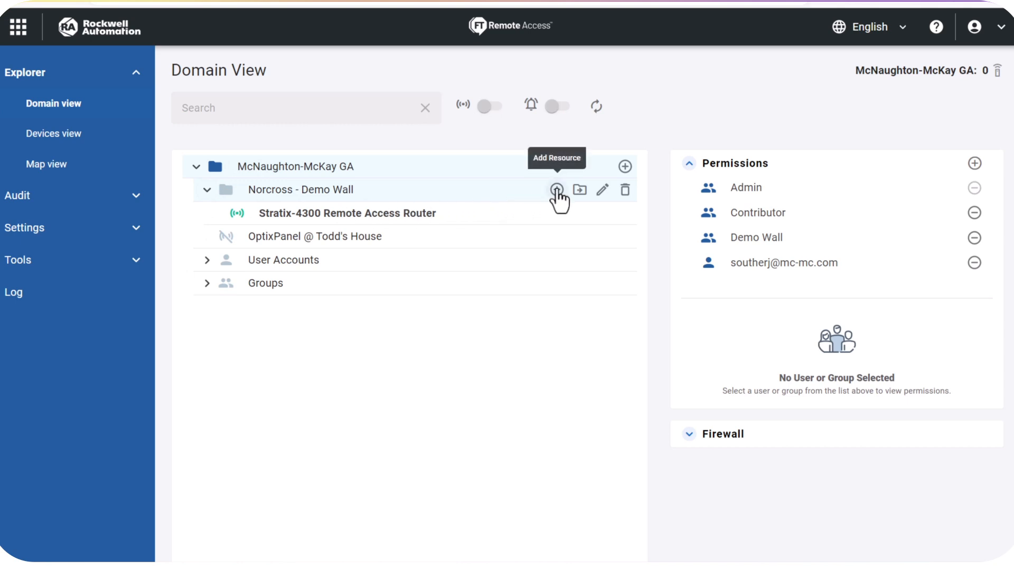
{"action": "left_click", "coordinate": [556, 189]}
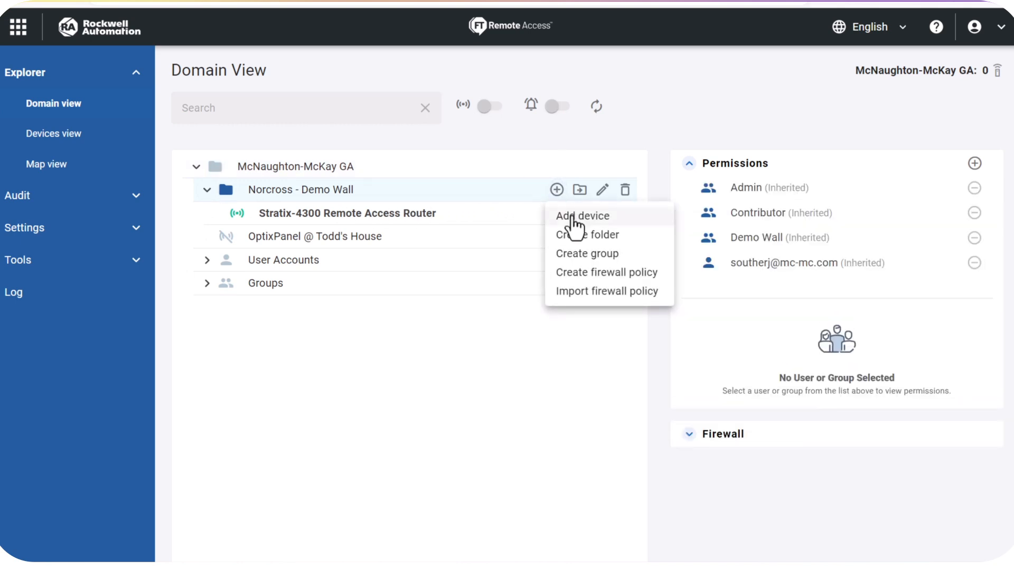
{"action": "left_click", "coordinate": [583, 215]}
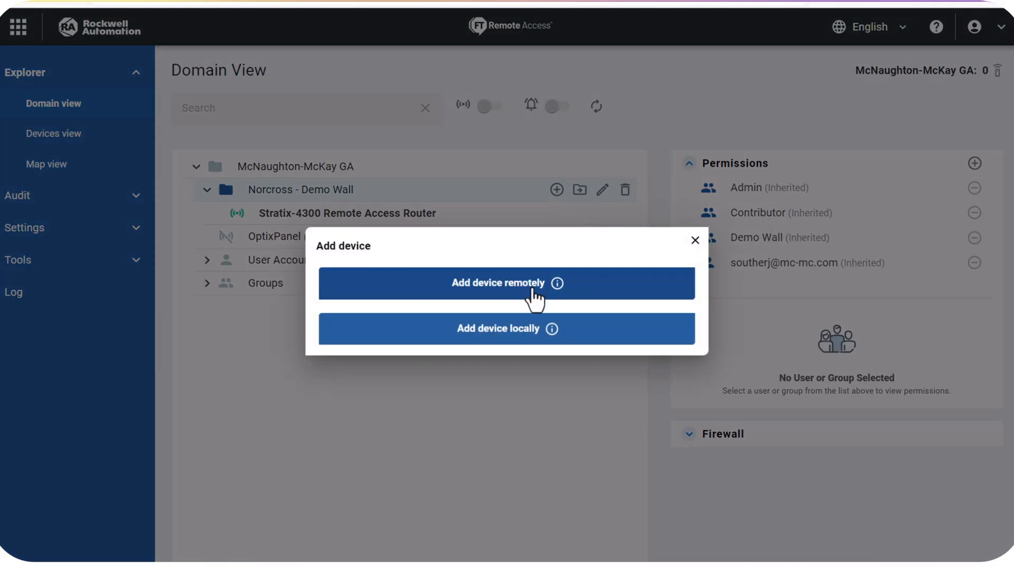
{"action": "left_click", "coordinate": [498, 283]}
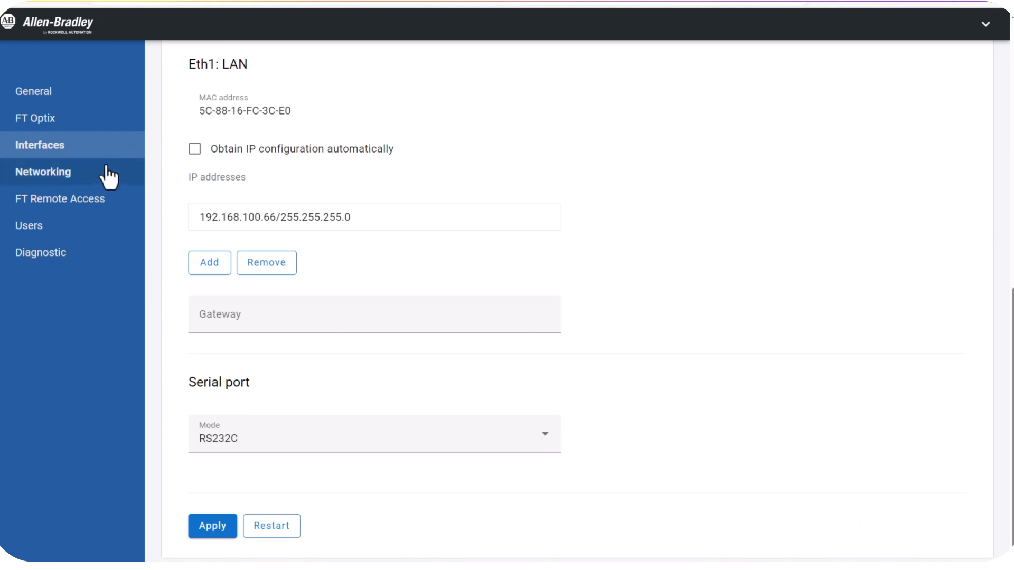
Step: Read the panel's Remote Access connection ID under FT Remote Access and copy it
{"action": "left_click", "coordinate": [59, 199]}
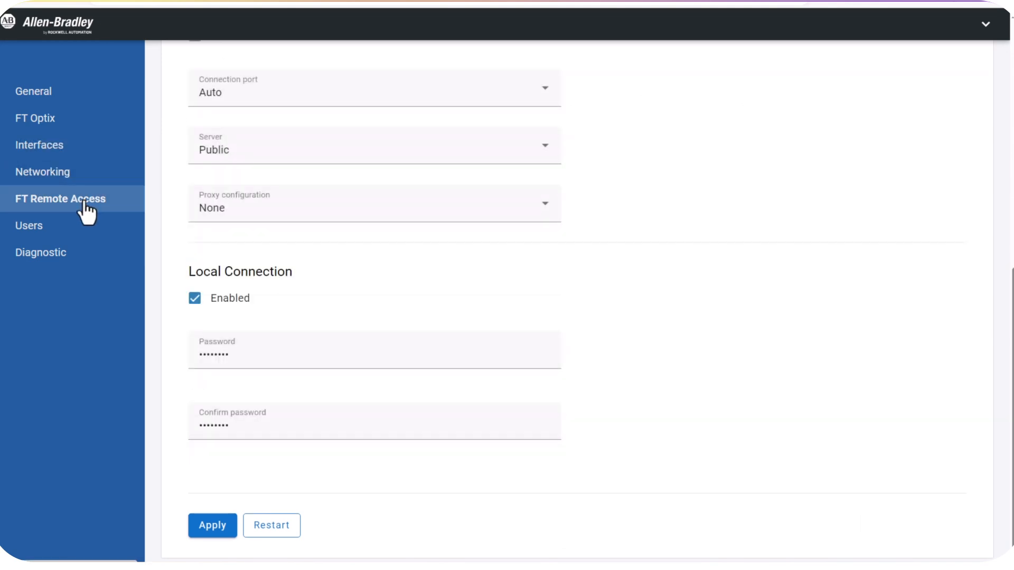
{"action": "scroll", "scroll_direction": "up", "scroll_amount": 3}
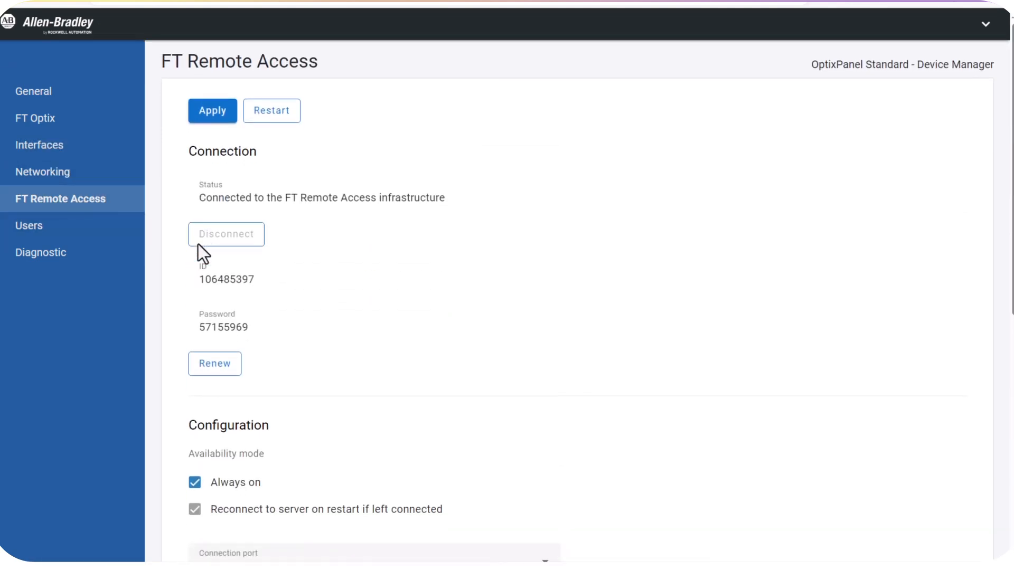
{"action": "double_click", "coordinate": [226, 279]}
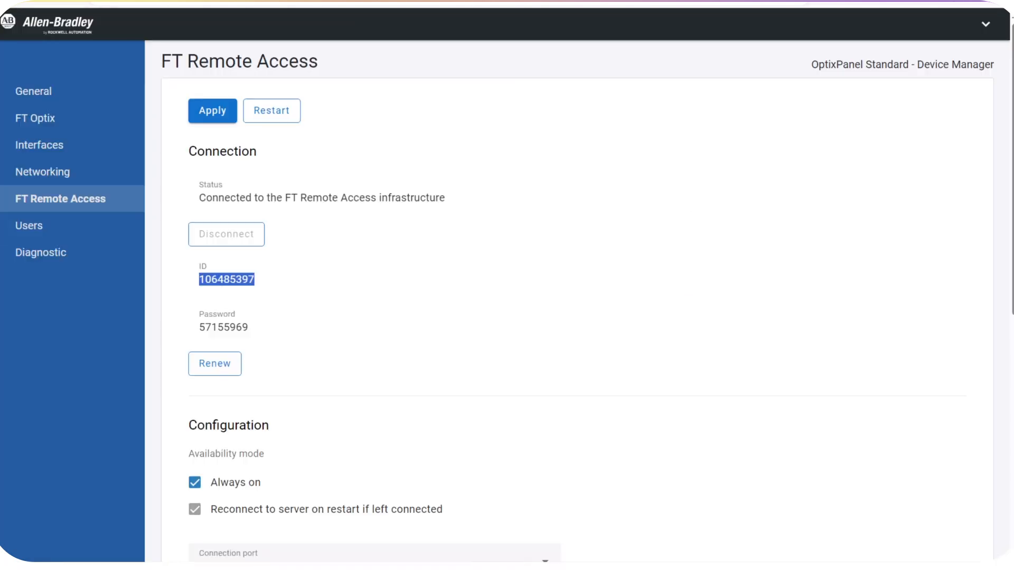
{"action": "double_click", "coordinate": [223, 328]}
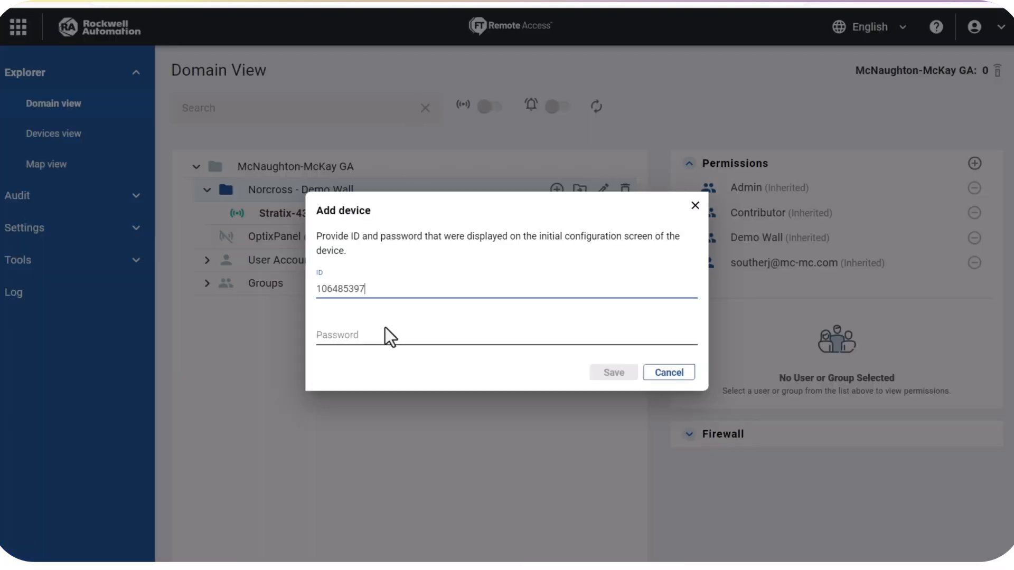
Step: Save the device with its ID and password as OptixPanel on Demo Wall
{"action": "type", "text": "••••••••"}
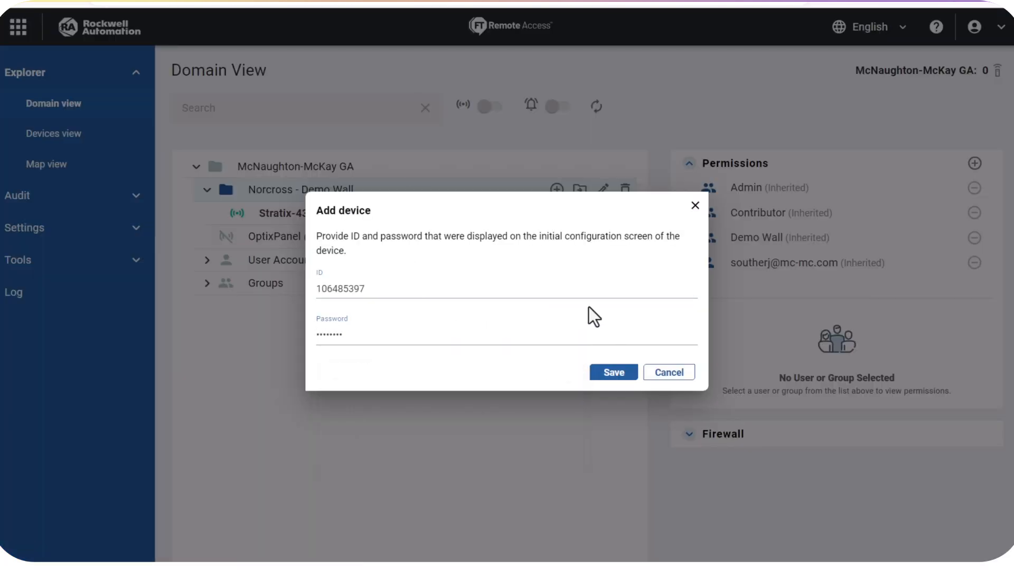
{"action": "left_click", "coordinate": [614, 372]}
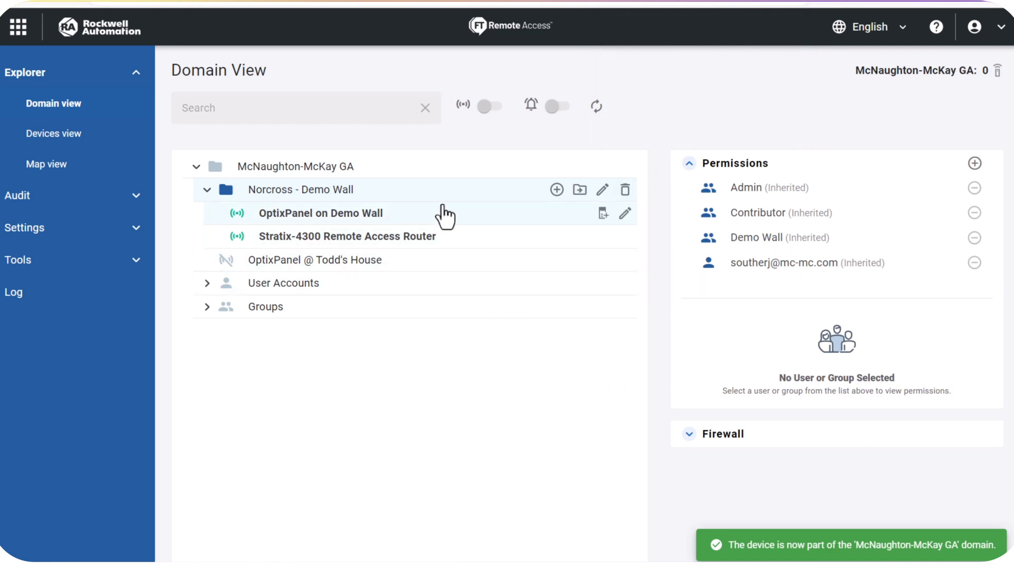
Step: View OptixPanel on Demo Wall's online status, entitlements and Firewall settings
{"action": "left_click", "coordinate": [320, 213]}
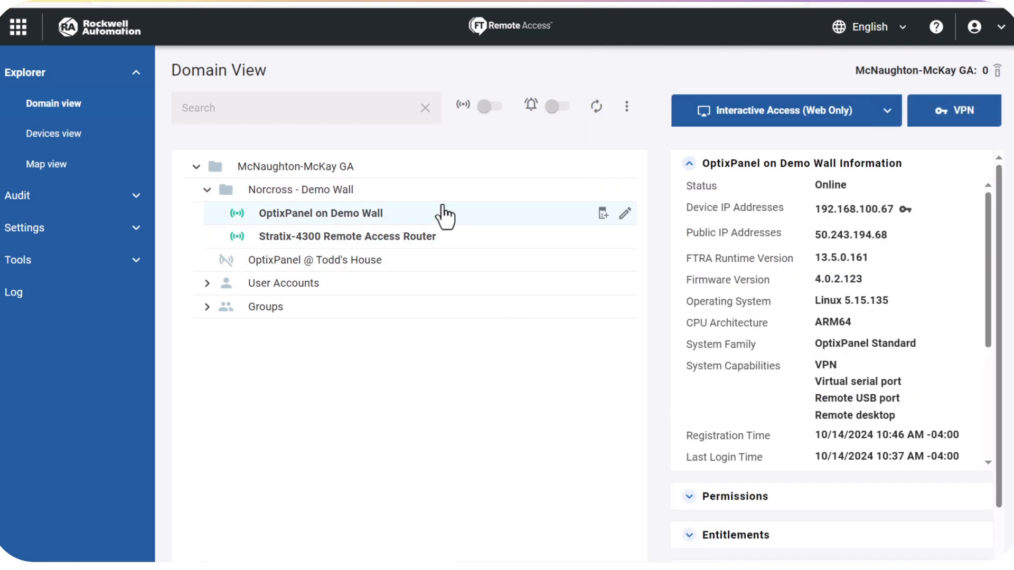
{"action": "mouse_move", "coordinate": [680, 380]}
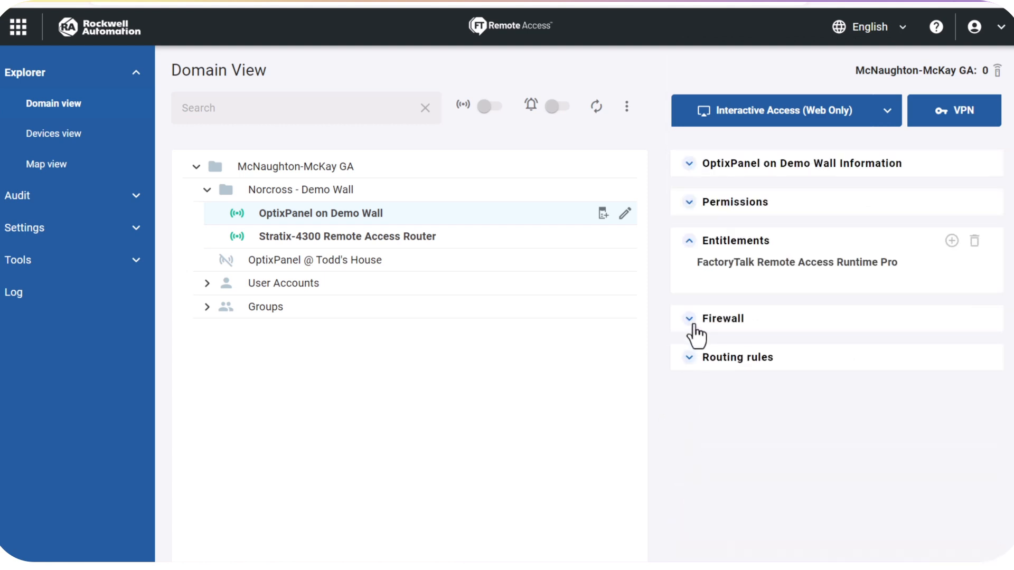
{"action": "left_click", "coordinate": [689, 318]}
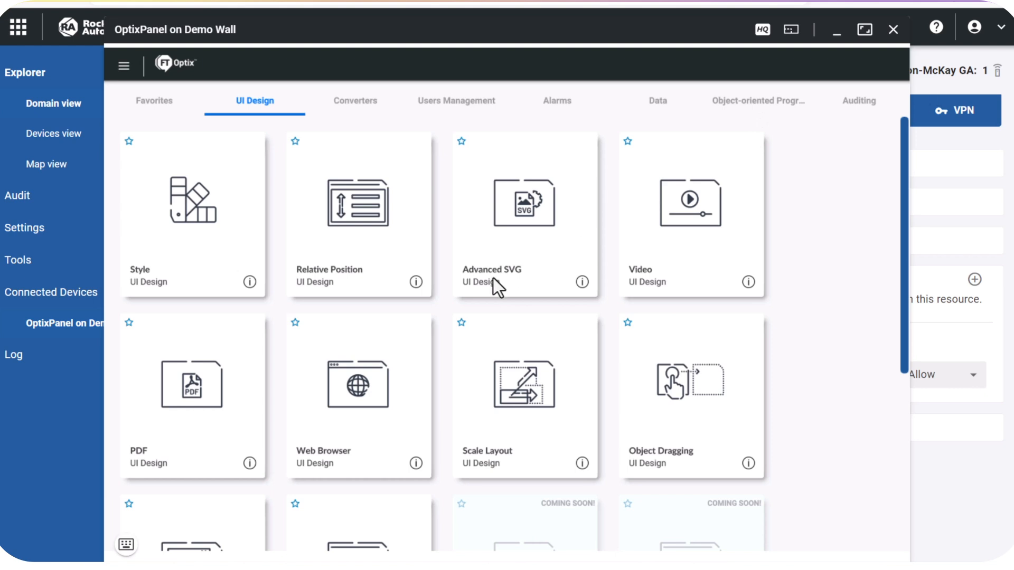
Step: Browse the Converters and Users Management categories in the remote FT Optix demo
{"action": "scroll", "scroll_direction": "down", "scroll_amount": 3}
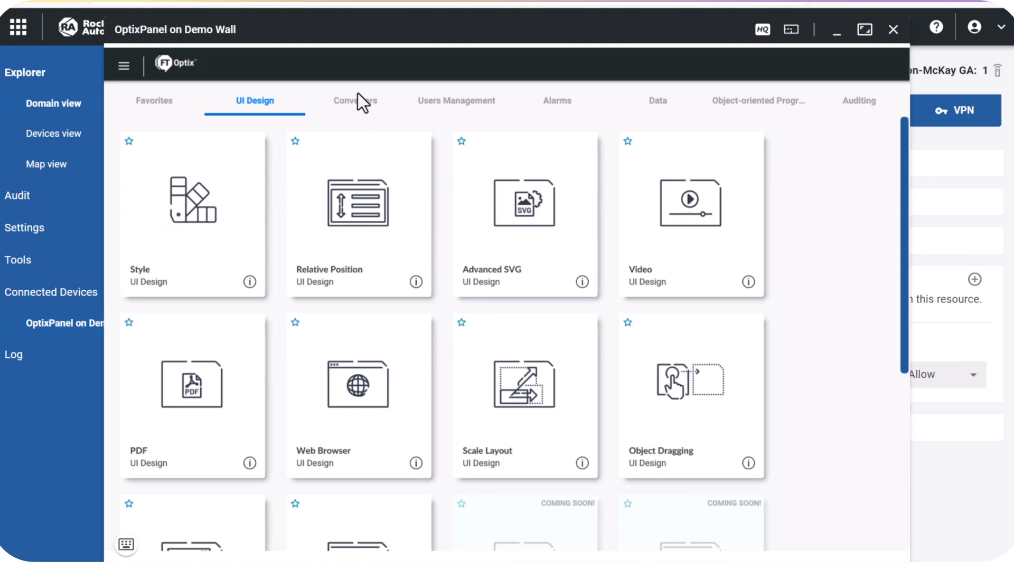
{"action": "left_click", "coordinate": [355, 101]}
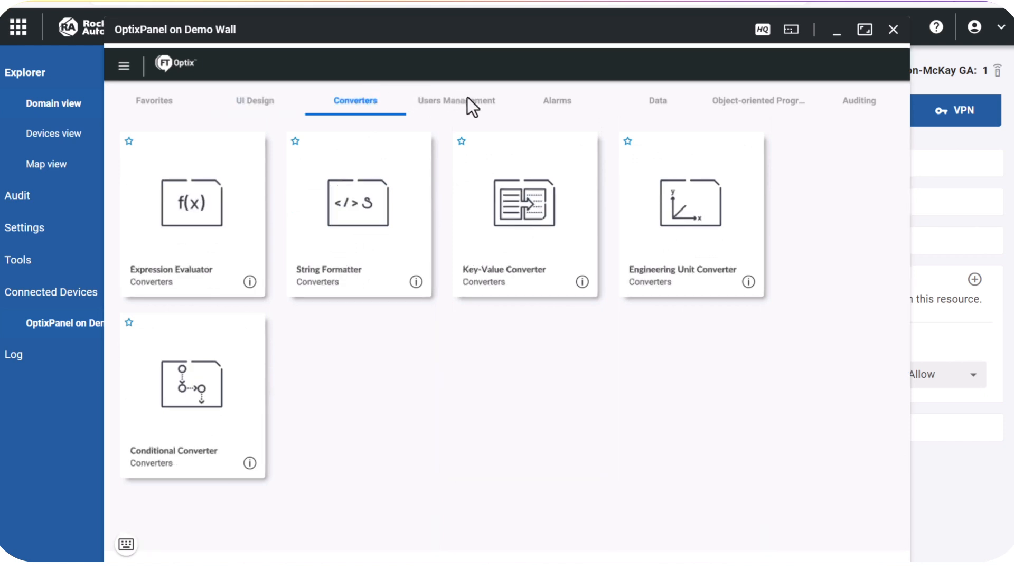
{"action": "left_click", "coordinate": [456, 101]}
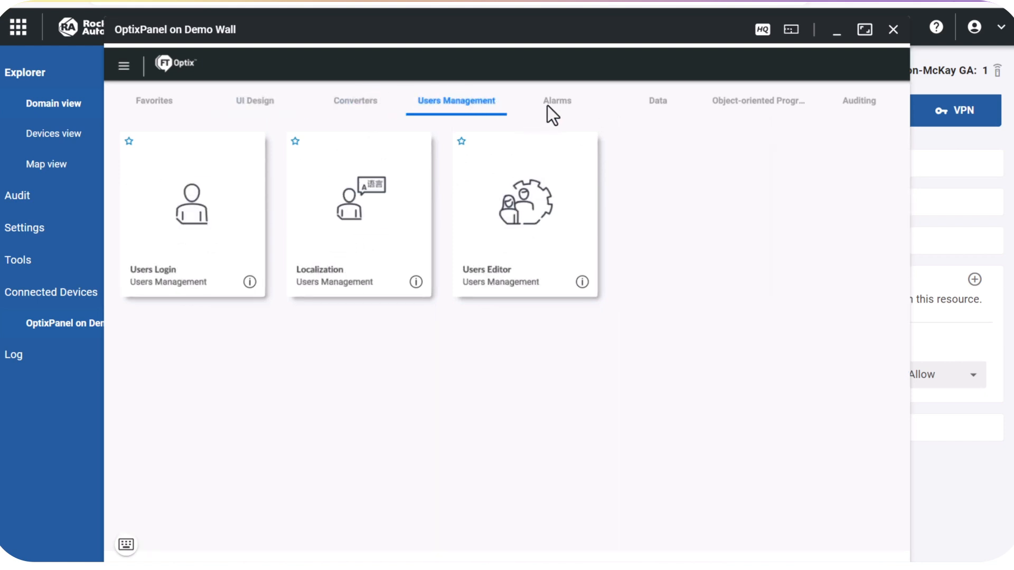